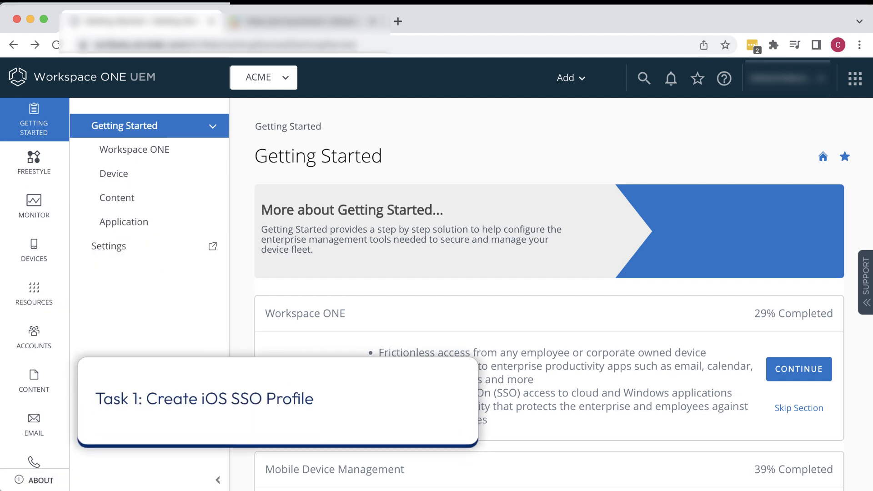
Navigate to Resources > Profiles & Baselines > Profiles to begin adding a profile.
left_click(33, 293)
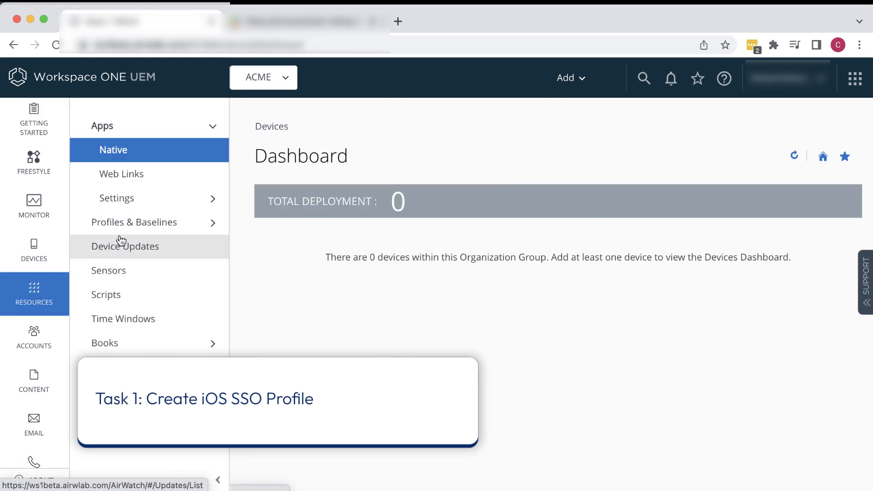
left_click(134, 221)
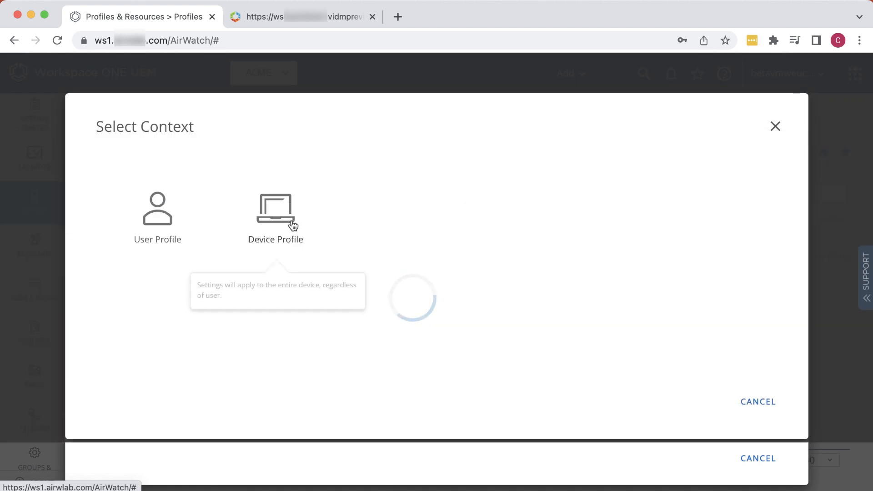
Make it a device profile named 'iOS Kerberos SSO', assigned to All Devices (ACME).
left_click(275, 217)
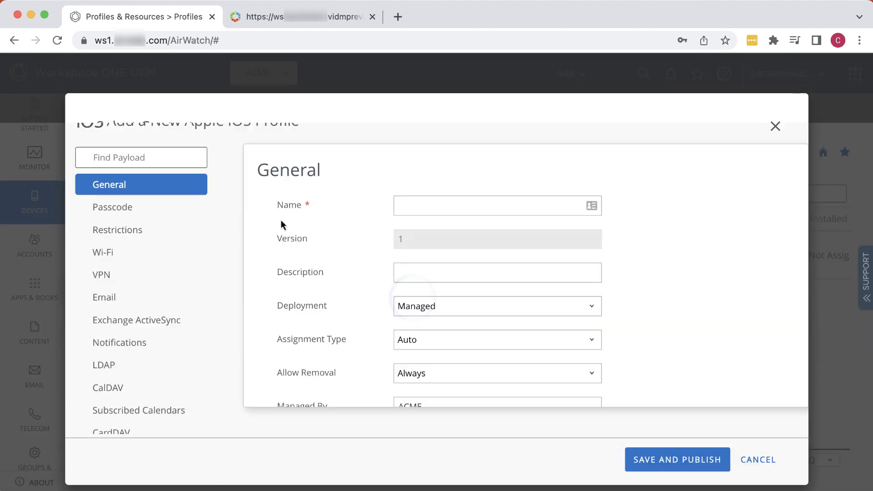
left_click(495, 205)
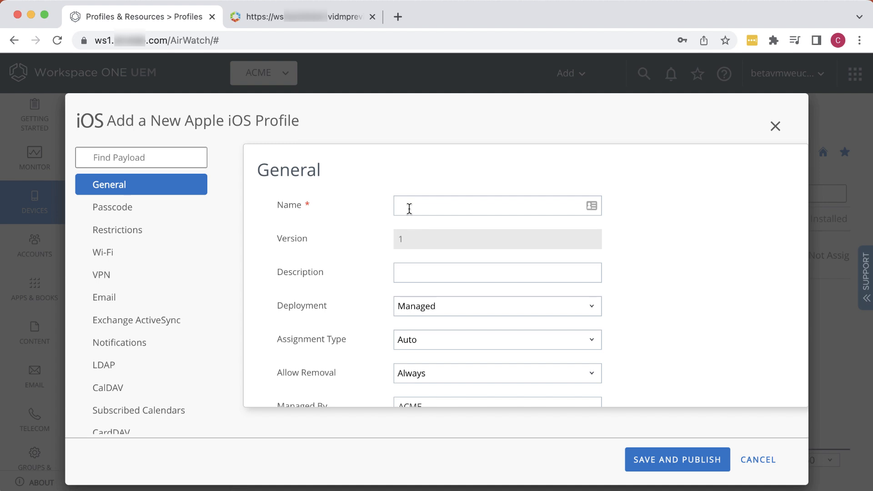
type("iOS Kerberos SS")
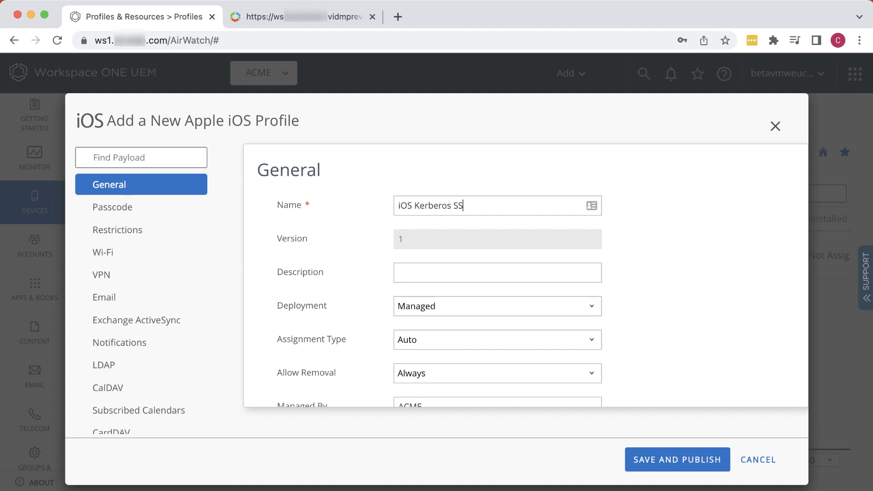
type("O")
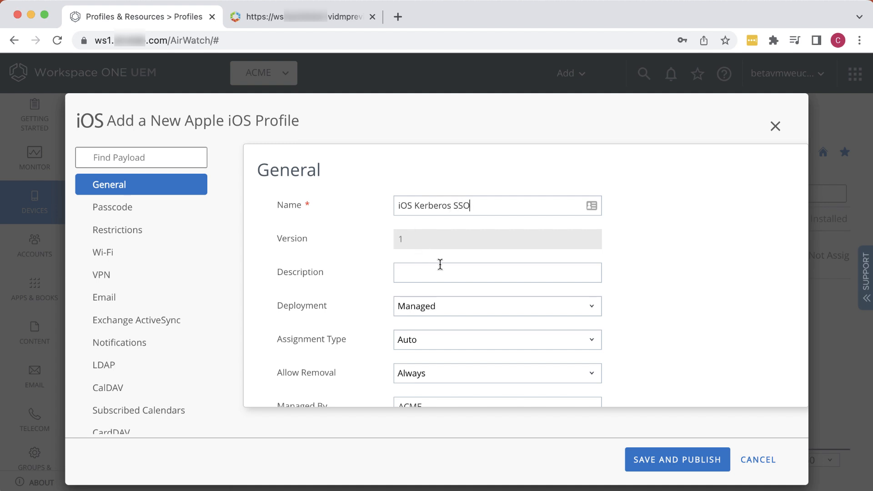
scroll("down", 3)
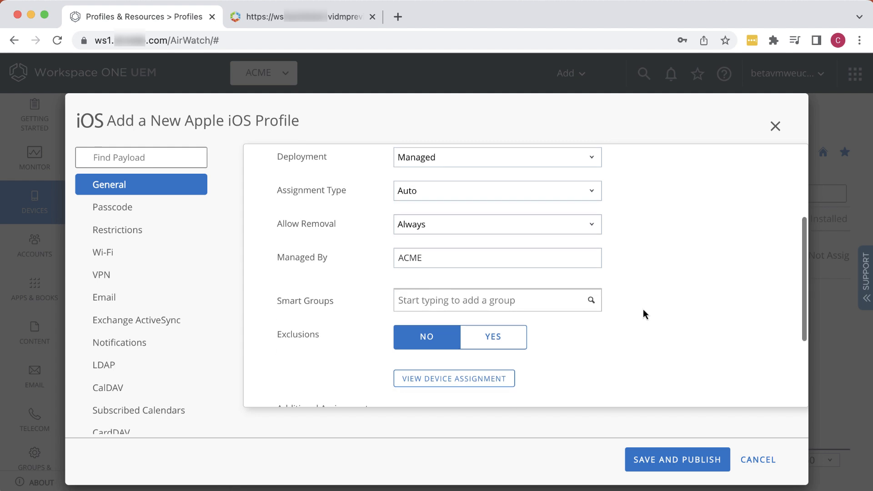
type("All Devices (ACME )")
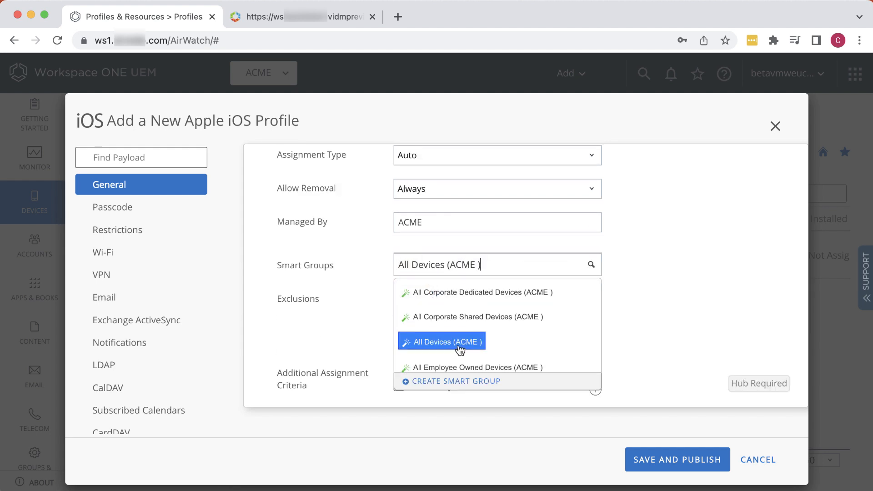
left_click(441, 342)
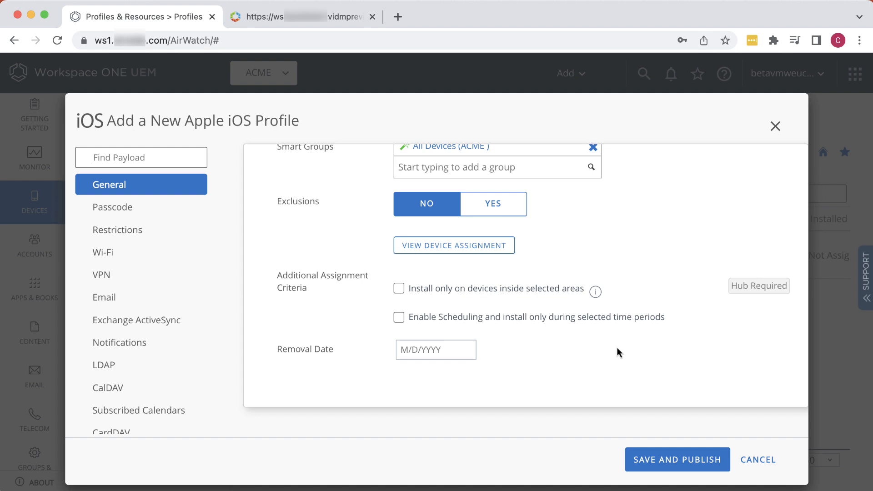
scroll("down", 3)
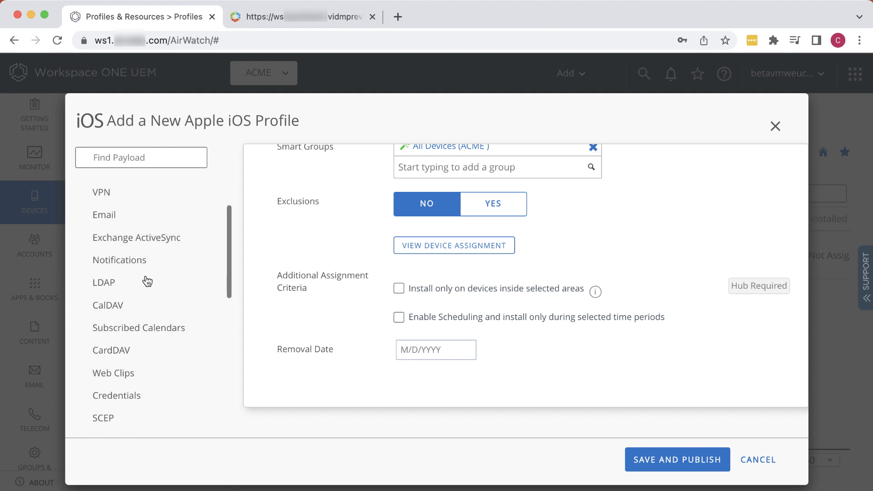
Upload and save the KDC root certificate in the Credentials payload.
left_click(139, 340)
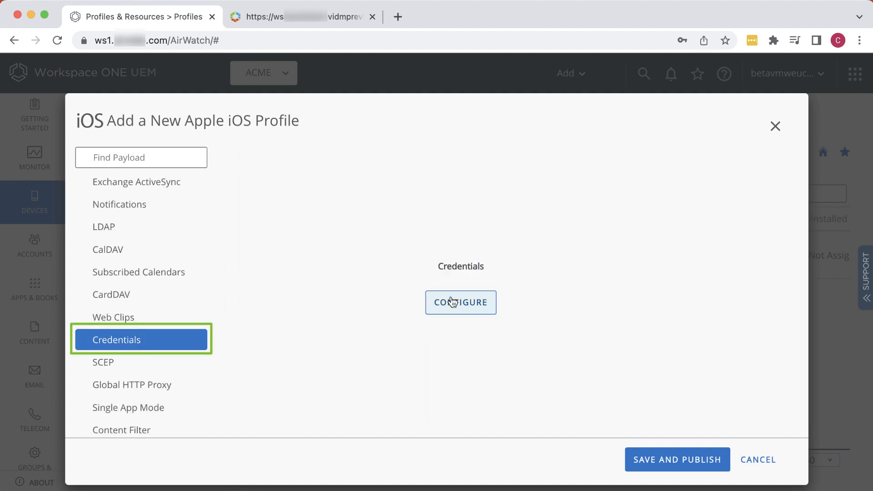
left_click(459, 302)
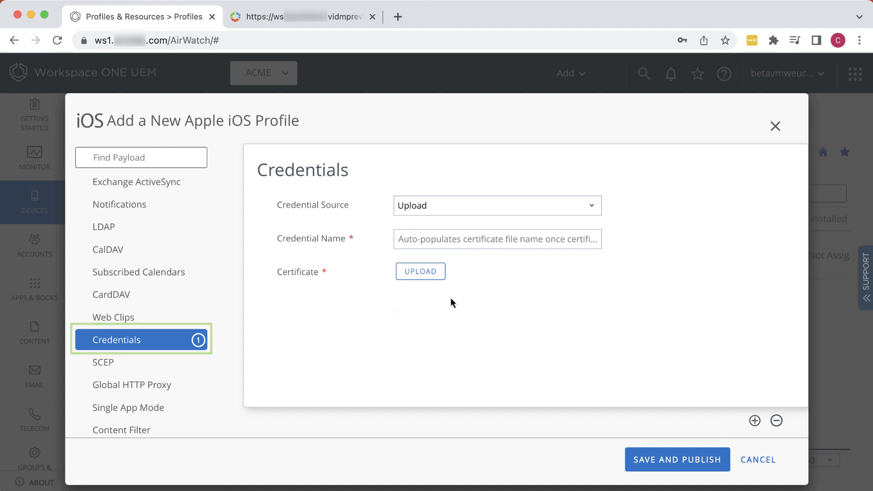
mouse_move(419, 272)
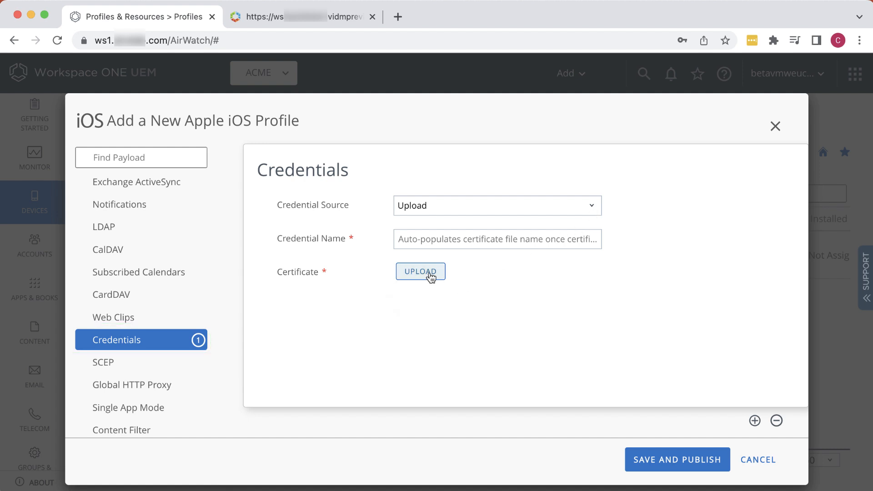
left_click(420, 272)
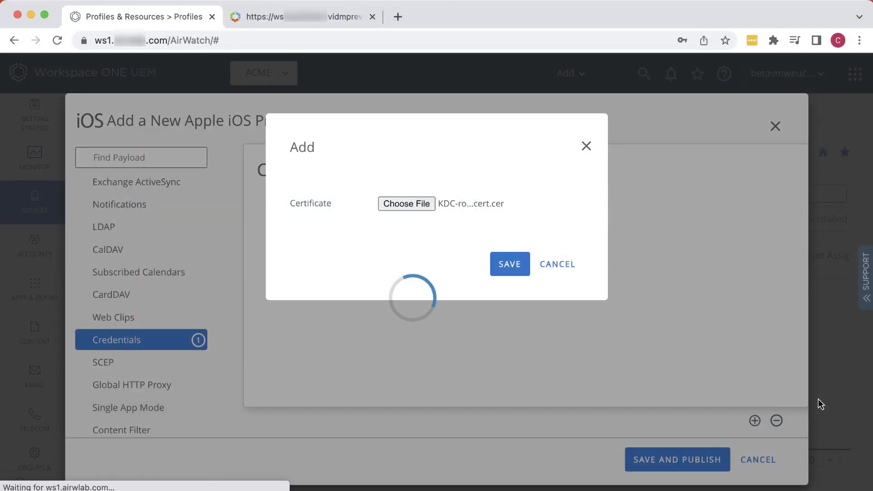
left_click(509, 263)
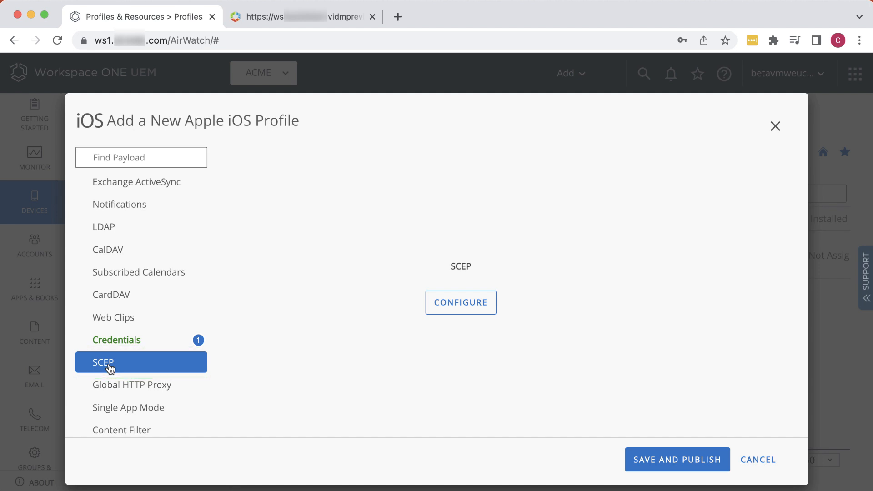
mouse_move(460, 302)
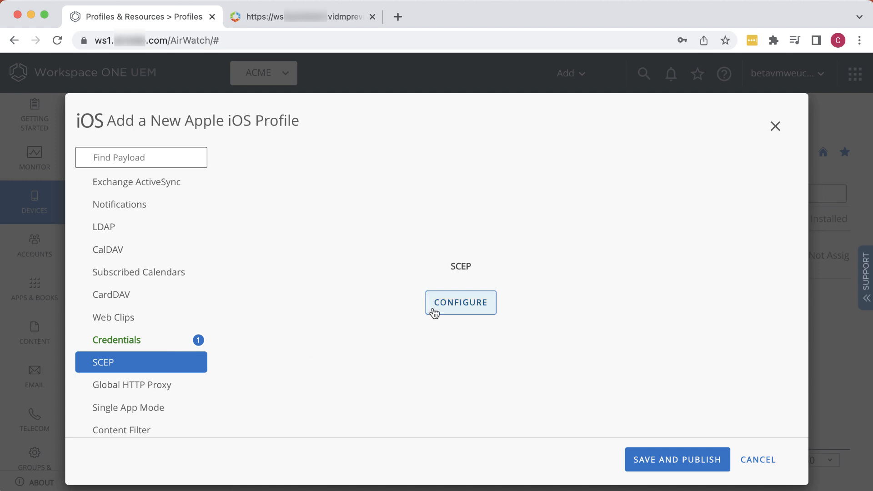
Configure SCEP with AirWatch Certificate Authority and the Single Sign-On certificate template.
left_click(460, 302)
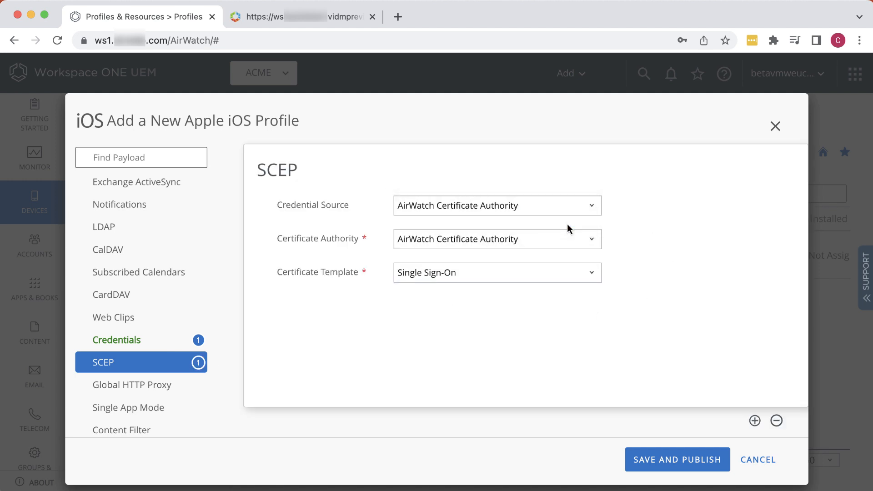
mouse_move(523, 283)
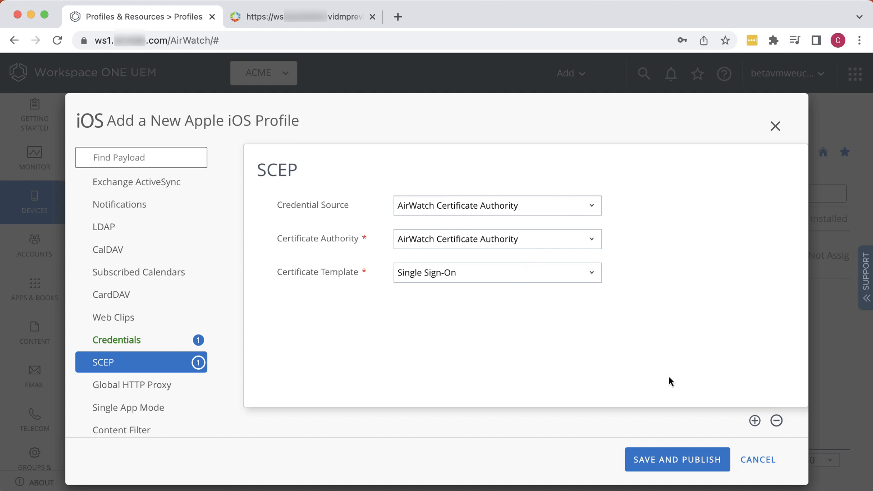
mouse_move(203, 409)
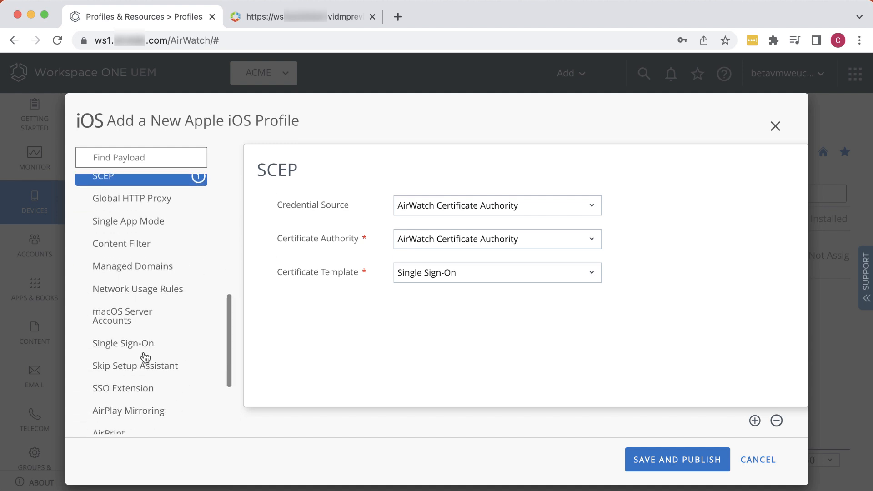
Set Single Sign-On account name 'Kerberos' and principal name {EnrollmentUser}, copying the vidmpreview.com domain.
left_click(123, 343)
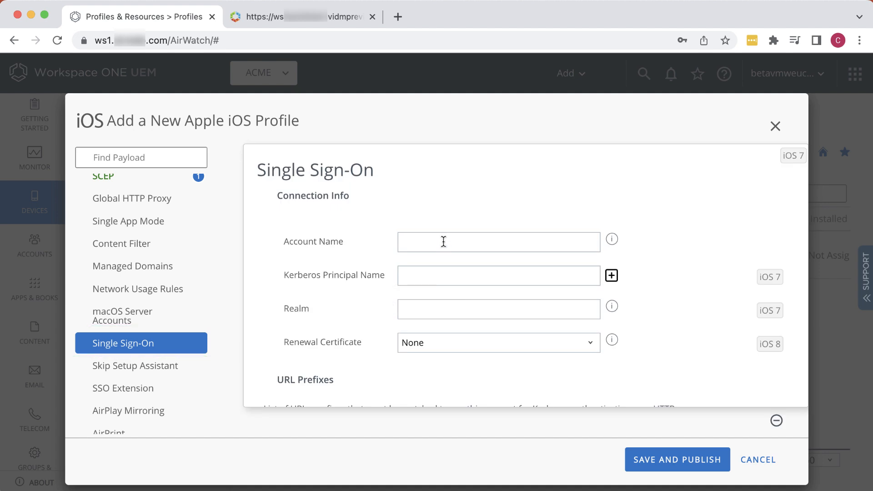
type("Kerberos")
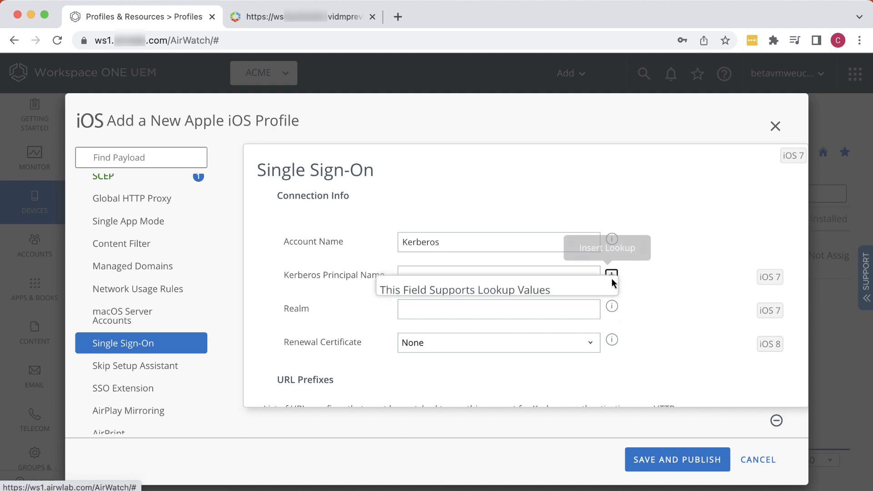
left_click(611, 275)
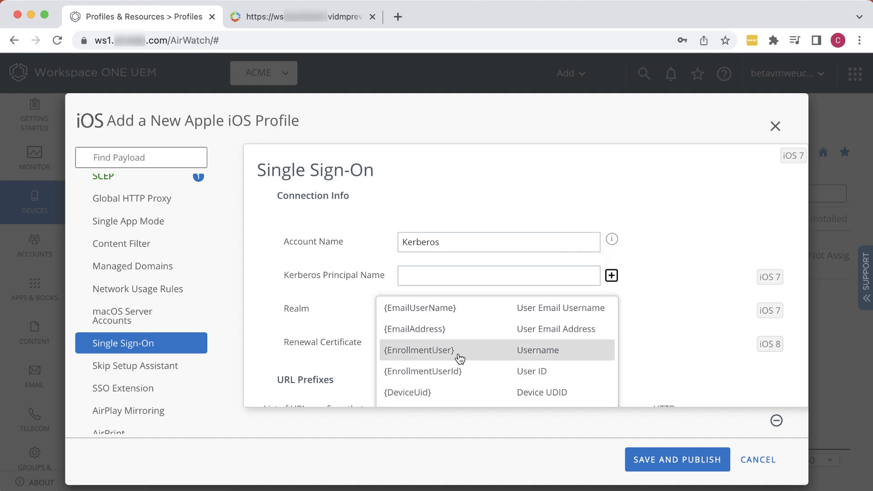
left_click(417, 350)
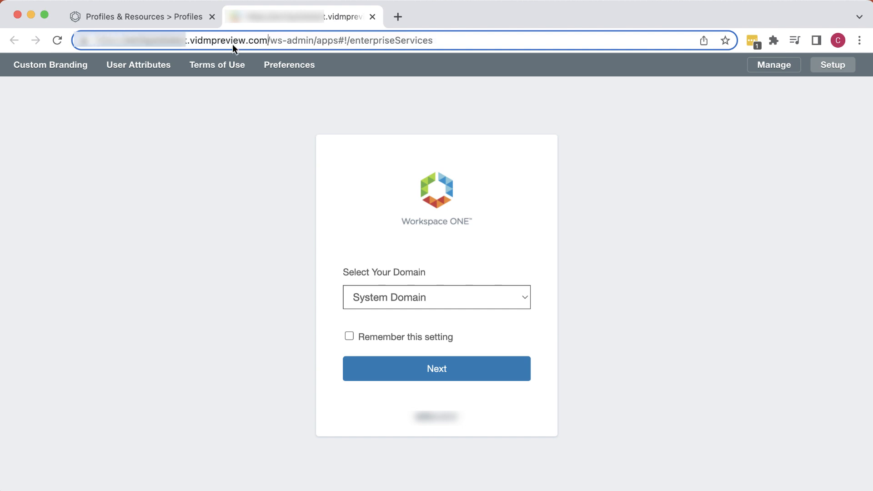
double_click(233, 40)
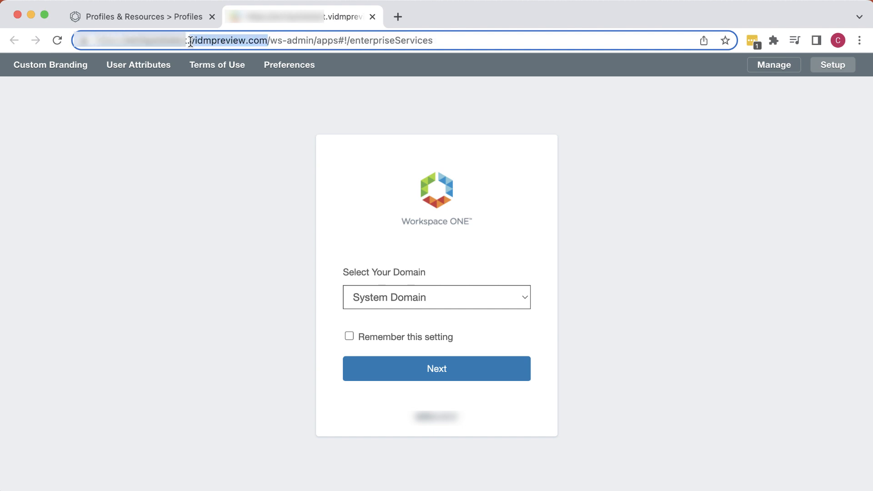
left_click(141, 16)
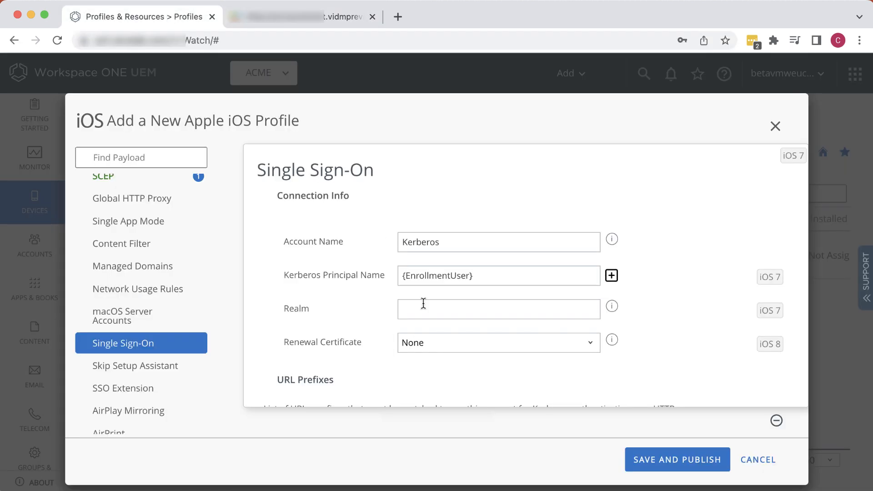
Enter realm VIDMPREVIEW.COM and choose SCEP #1 as the renewal certificate.
type("vidmpreview.com")
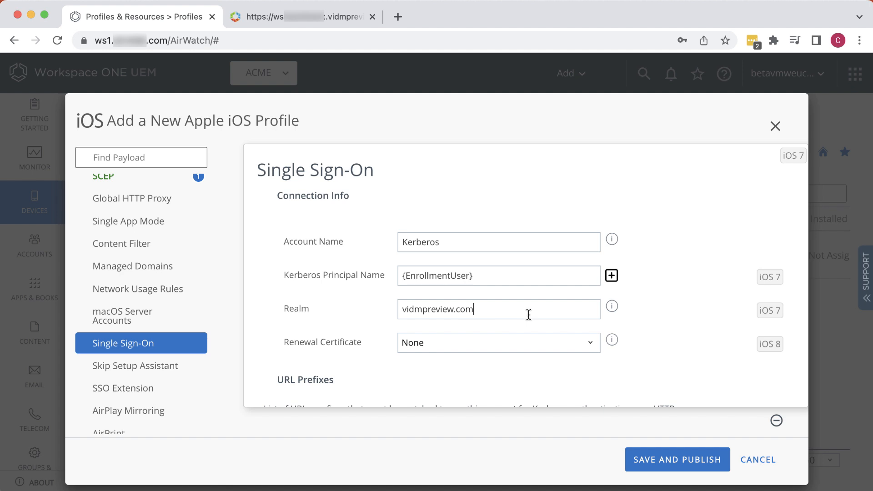
mouse_move(611, 306)
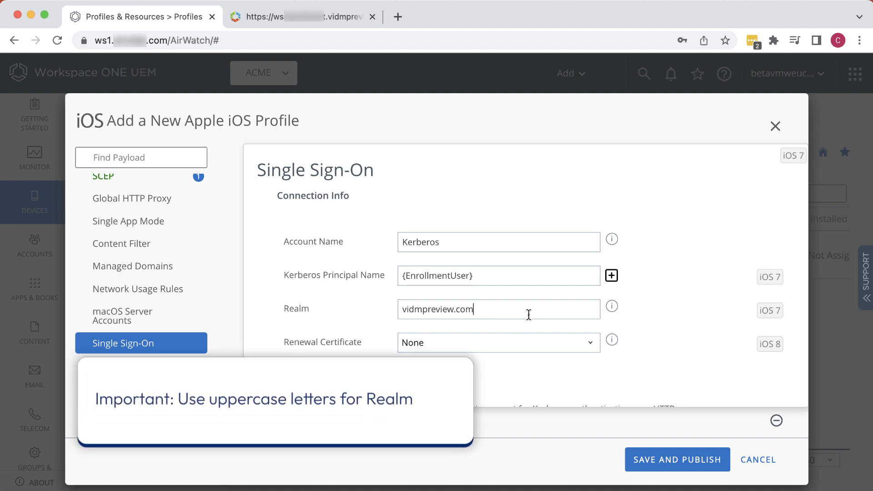
type("VIDMPREVIEW.COM")
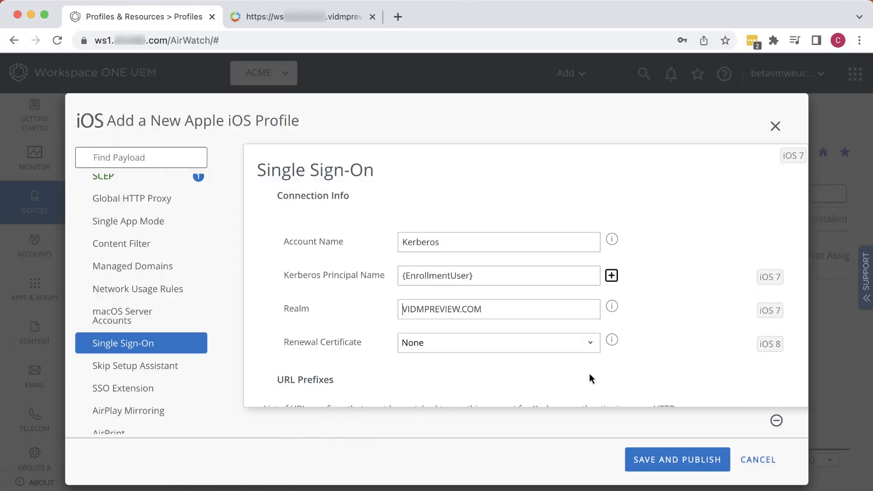
left_click(497, 342)
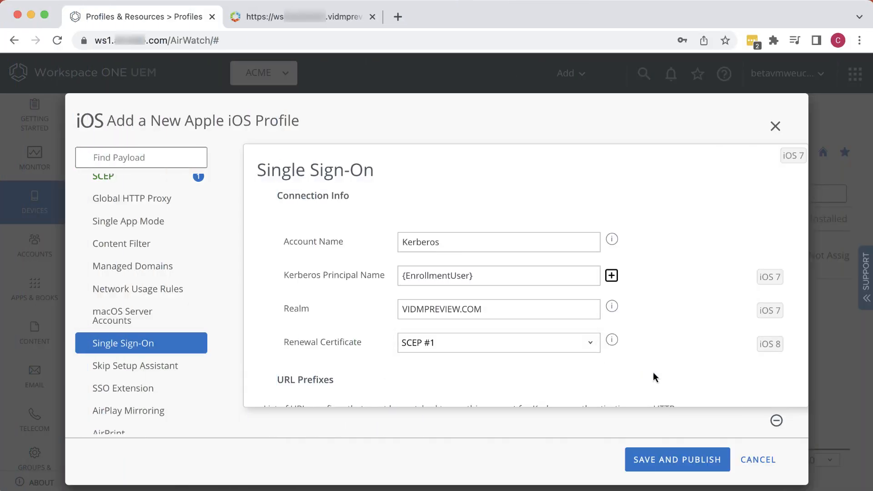
Add com.salesforce.chatter and com.apple.mobilesafari as allowed Single Sign-On applications.
scroll("down", 3)
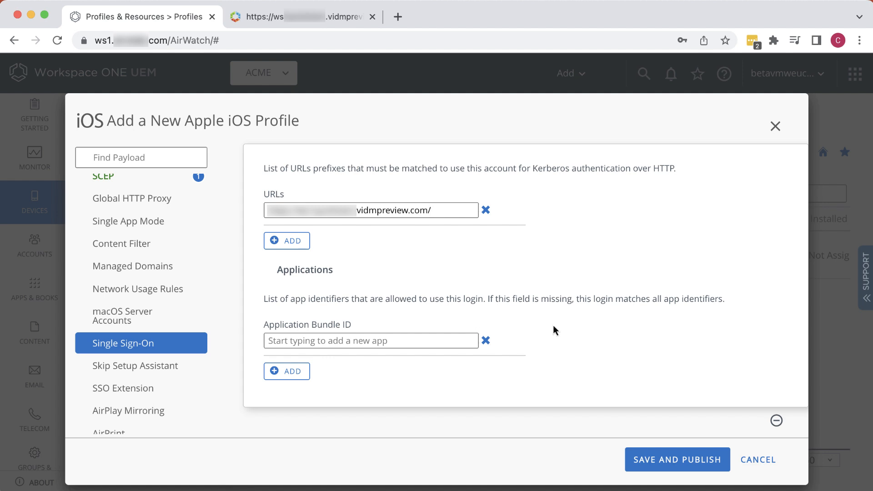
left_click(370, 340)
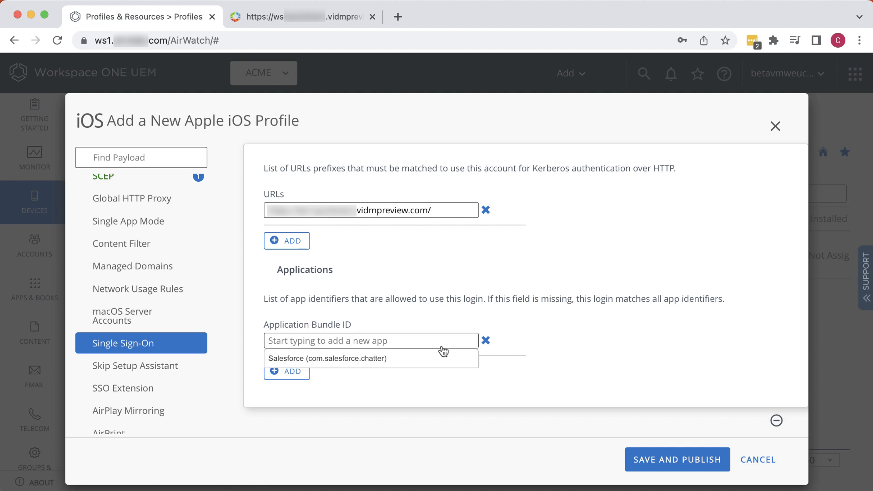
left_click(327, 359)
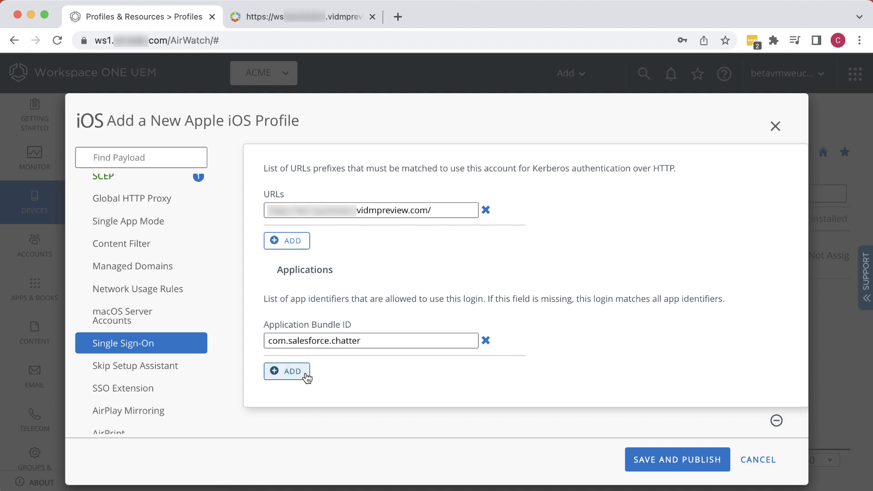
left_click(287, 372)
type("com.apple.mobi")
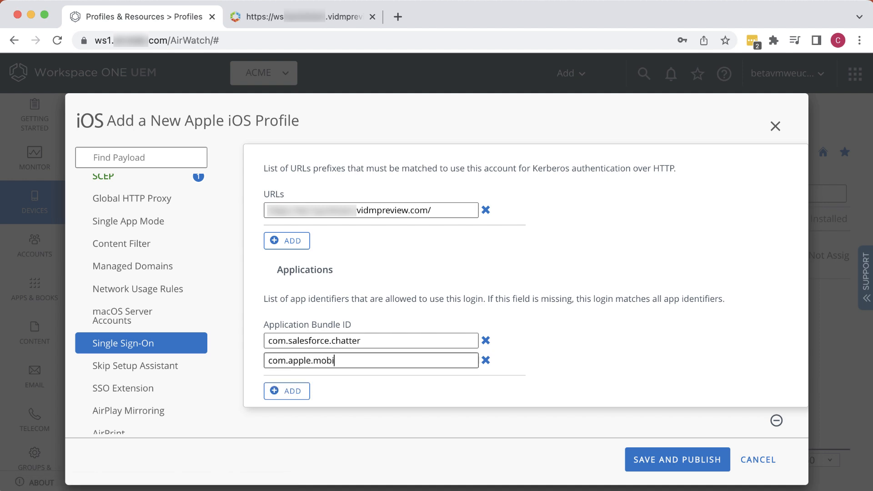
type("safari")
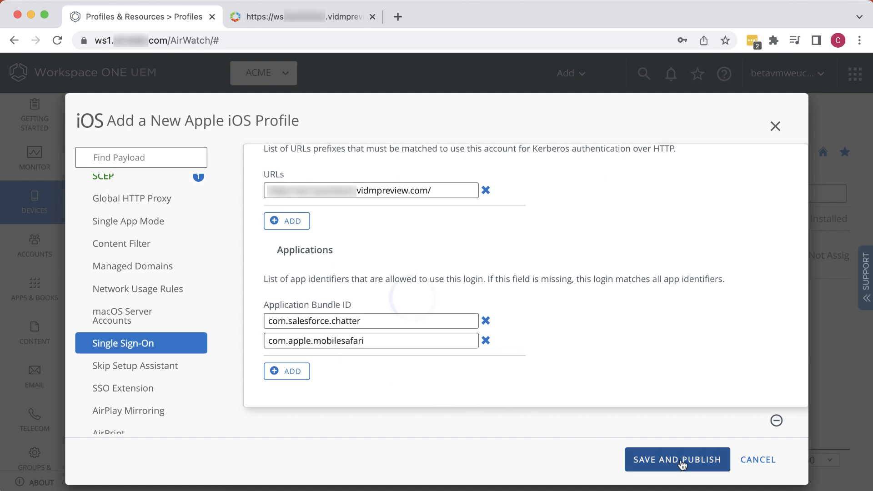
Save and publish the iOS Kerberos SSO profile, confirming in View Device Assignment.
left_click(677, 459)
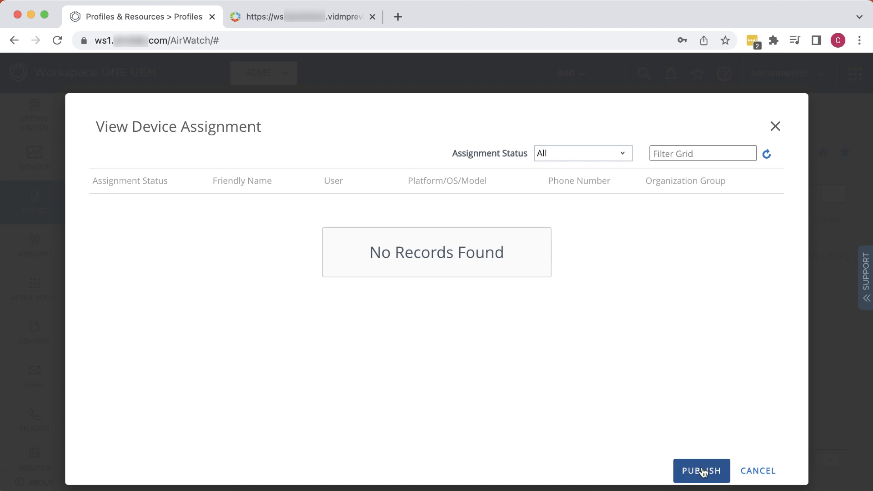
left_click(701, 471)
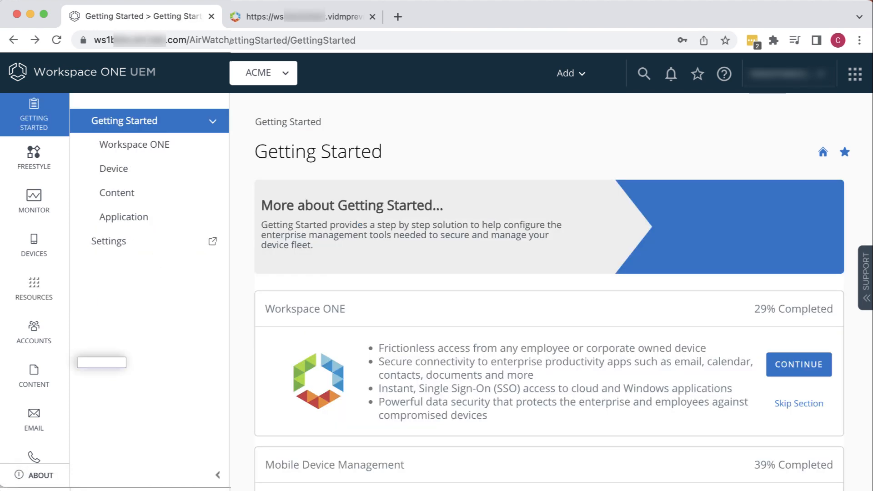
From Resources > Profiles, add a new profile for the Windows Desktop platform.
left_click(33, 287)
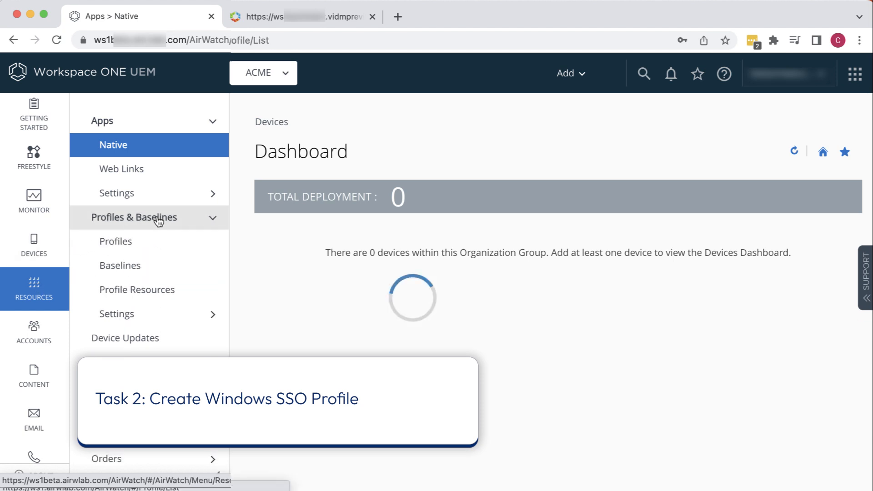
left_click(115, 240)
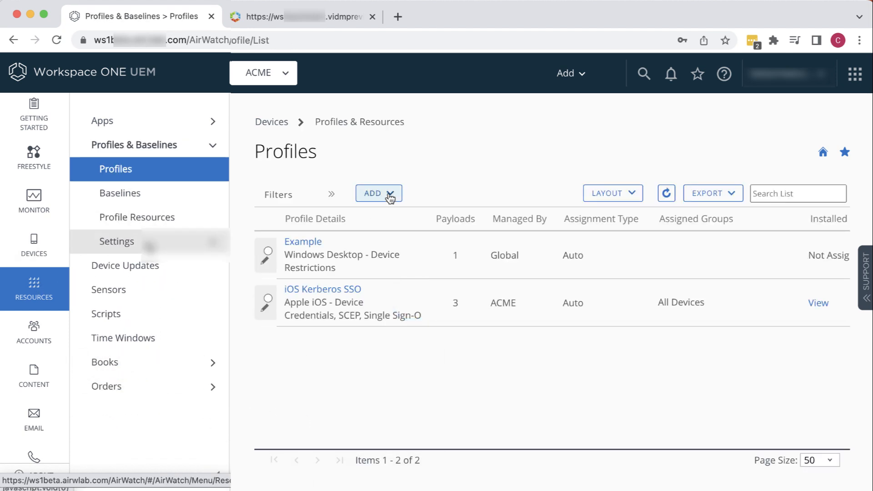
left_click(377, 194)
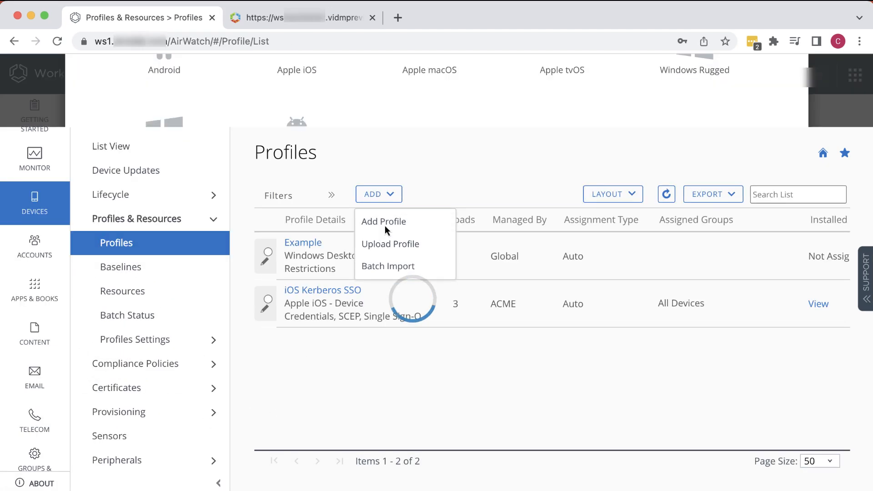
left_click(382, 221)
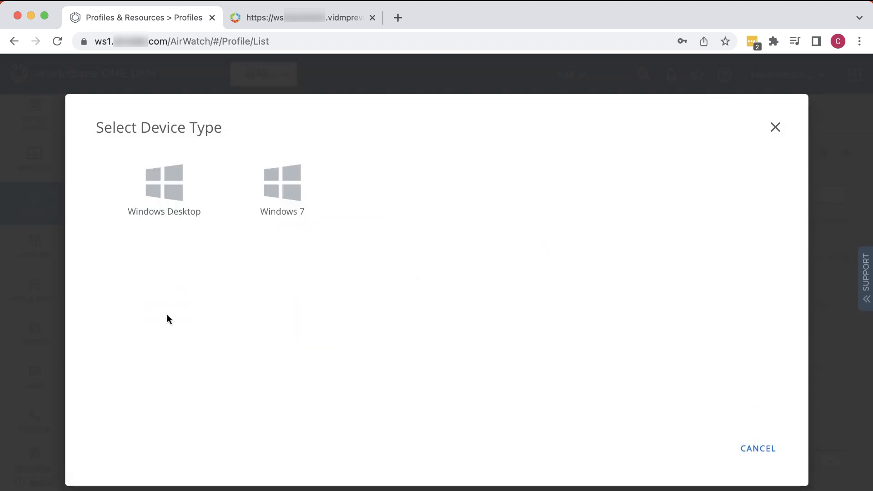
left_click(164, 184)
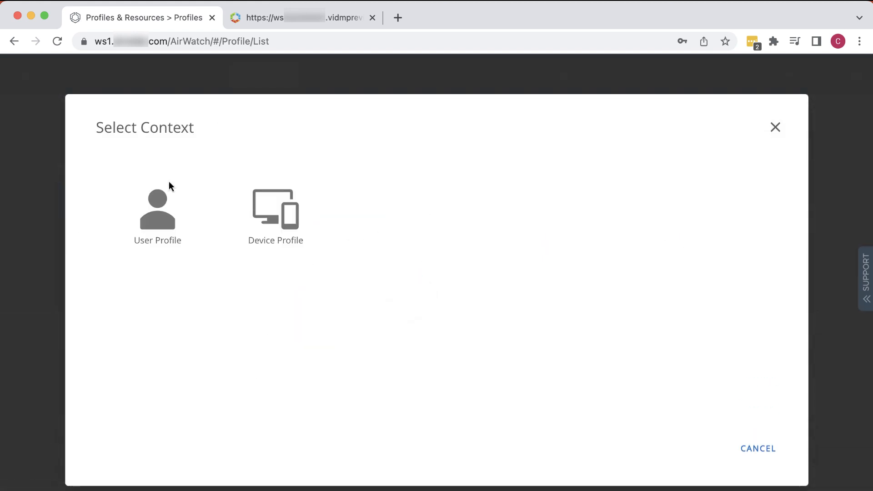
mouse_move(158, 209)
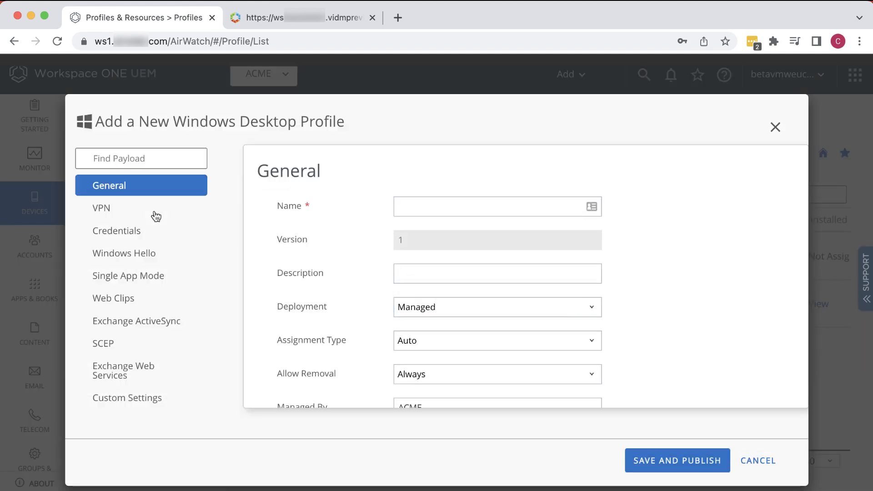
Name the Windows profile 'Windows User Cert' and set its Smart Groups assignment.
left_click(497, 206)
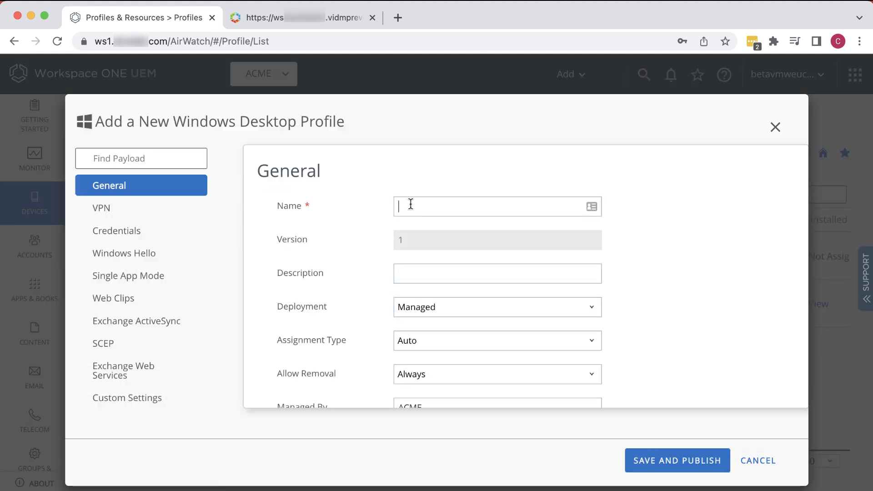
type("Windows")
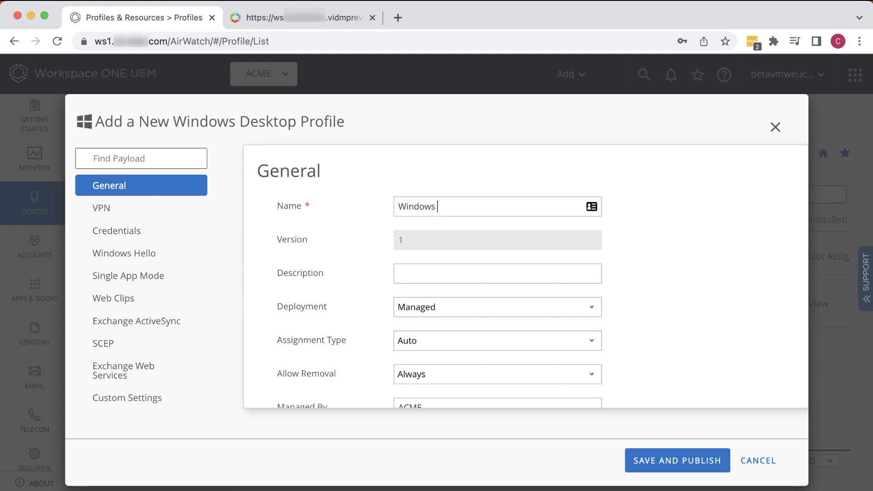
type("User Cert")
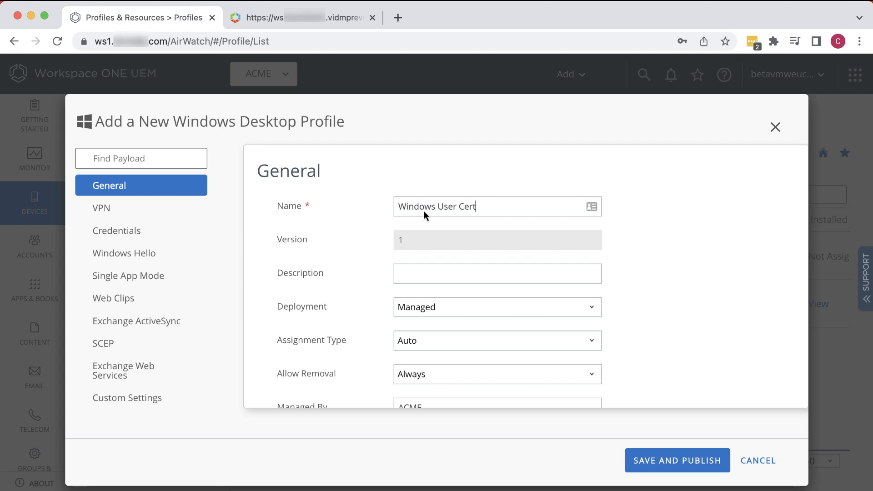
scroll("down", 3)
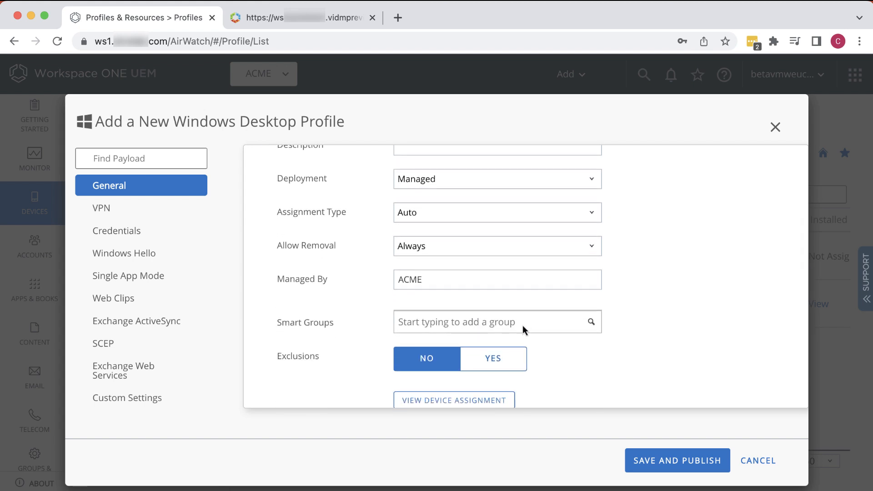
left_click(496, 322)
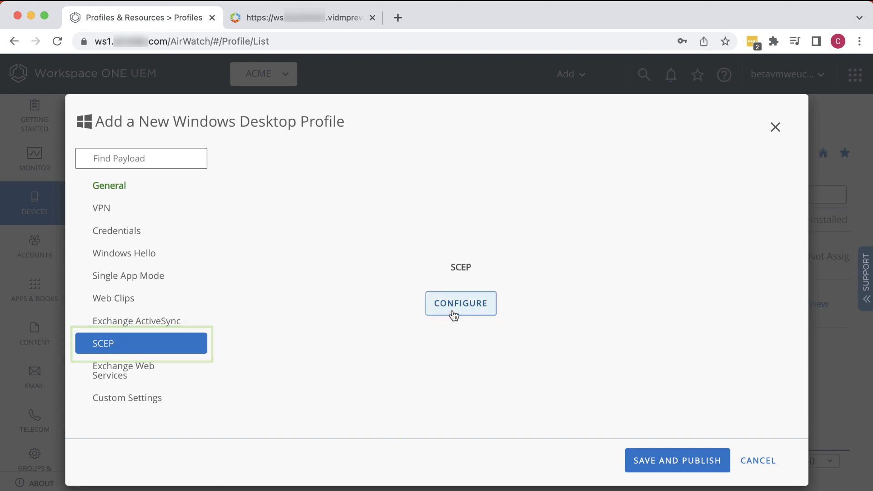
Give the SCEP payload AirWatch CA credentials, Certificate (Cloud Deployment) template, TPM If Present keys, and publish.
left_click(460, 303)
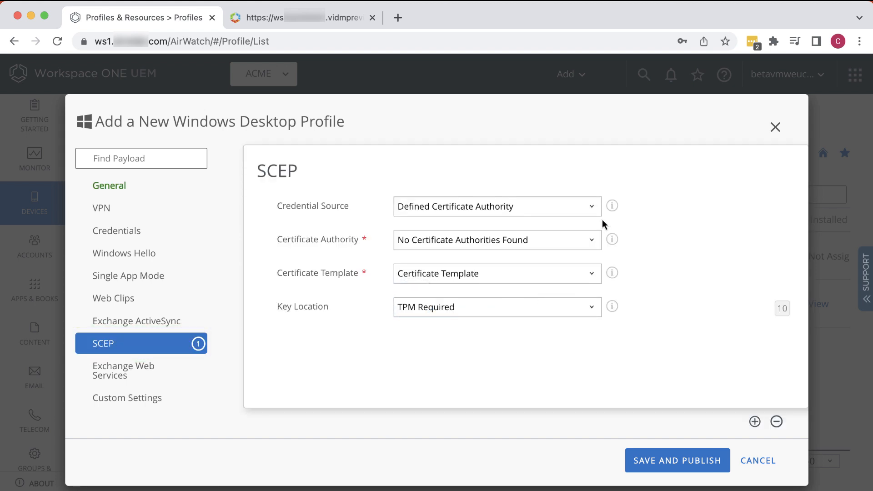
left_click(496, 205)
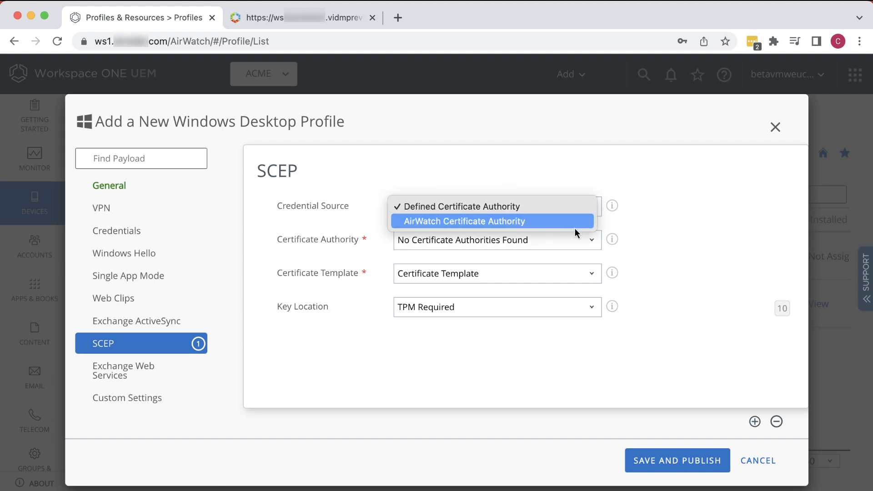
left_click(463, 221)
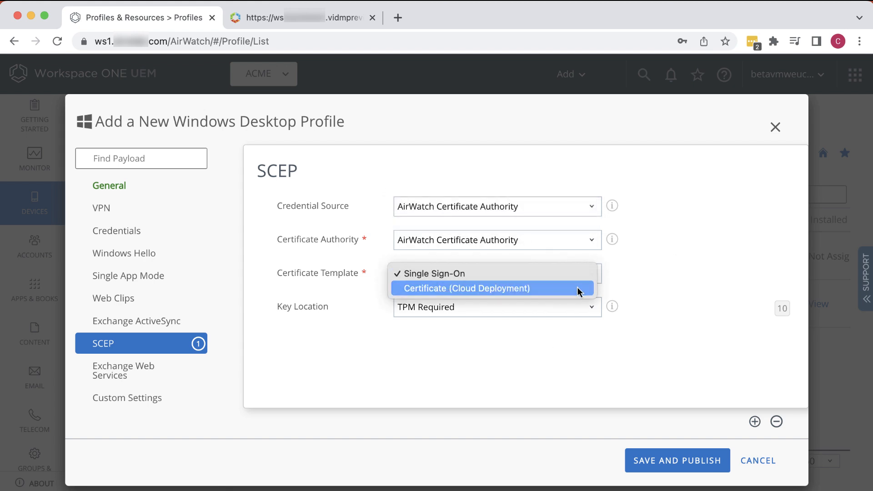
left_click(466, 288)
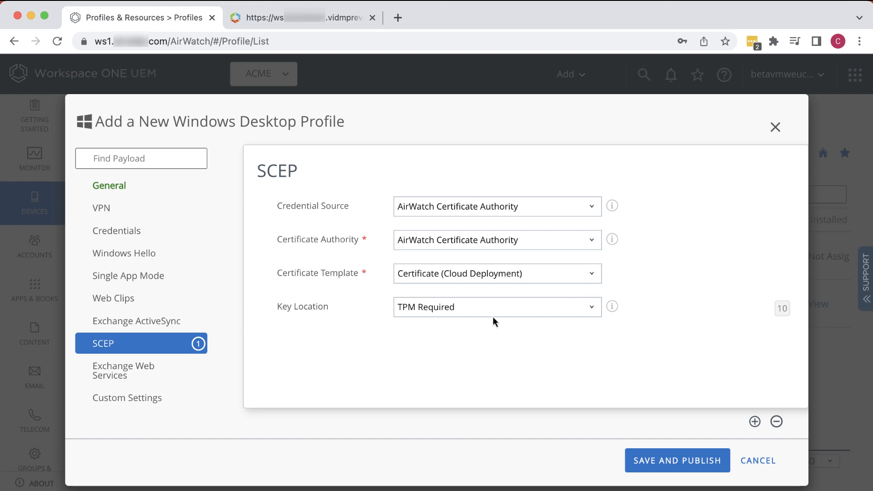
left_click(495, 307)
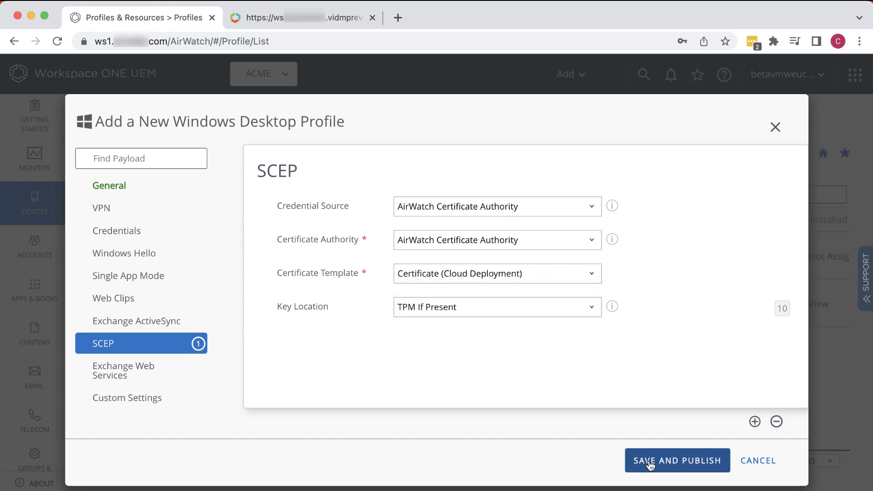
left_click(677, 461)
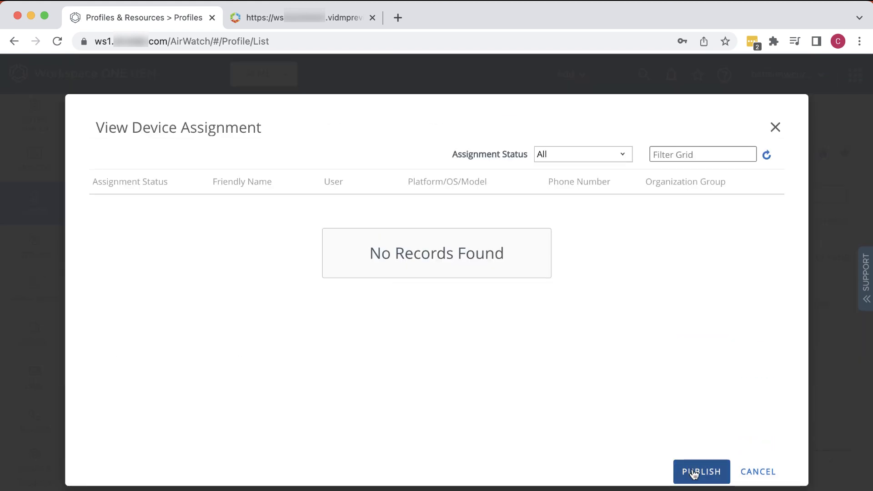
left_click(701, 471)
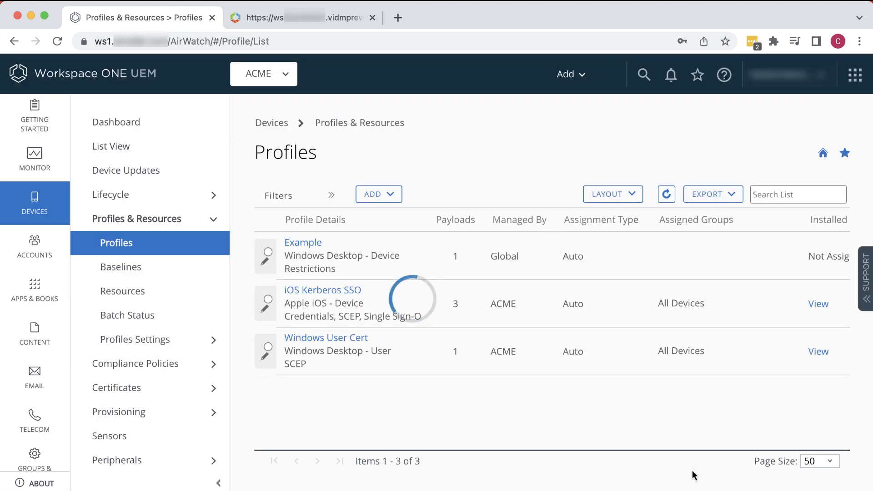